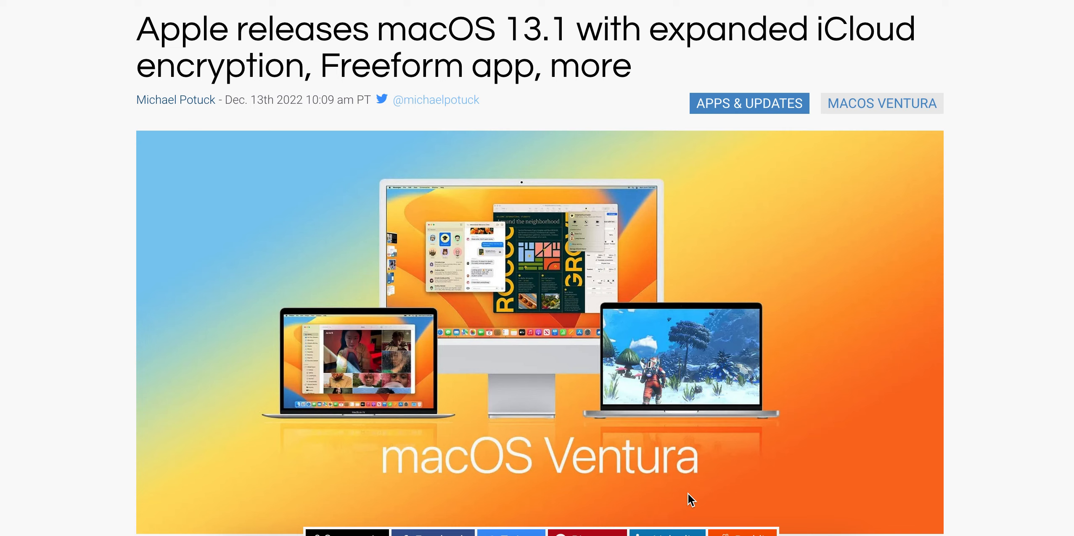
mouse_move(68, 350)
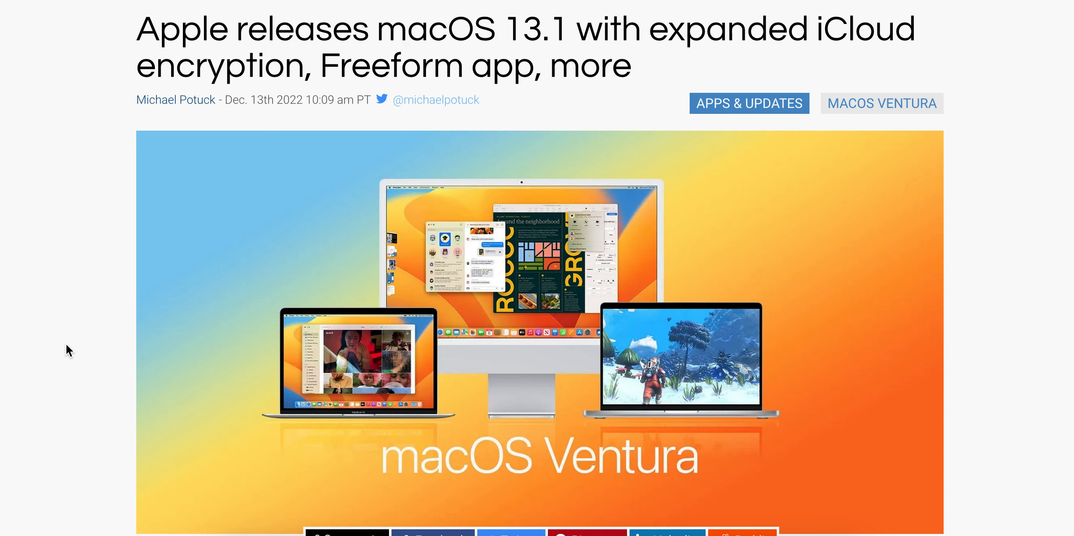
scroll("down", 3)
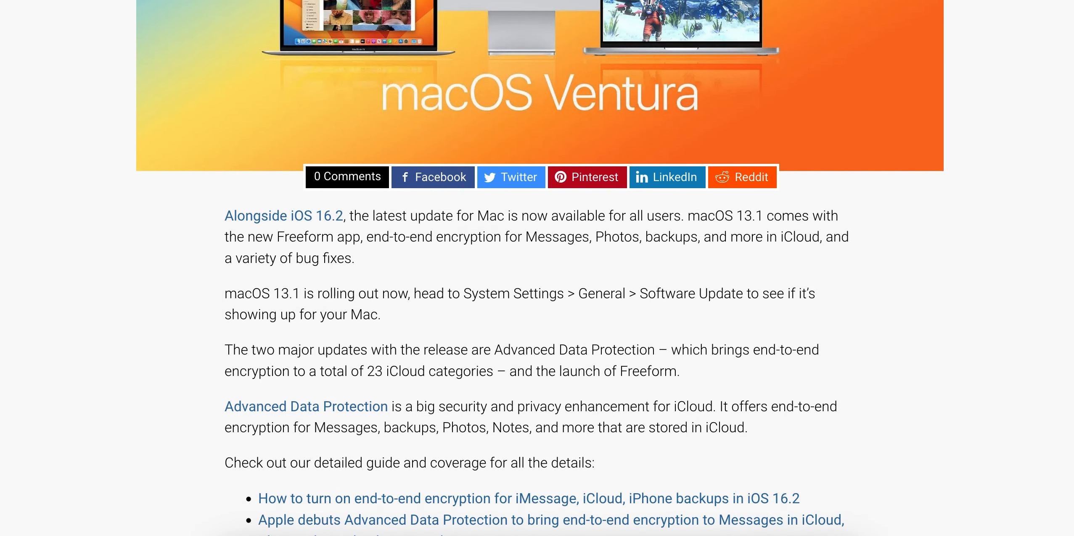
scroll("down", 3)
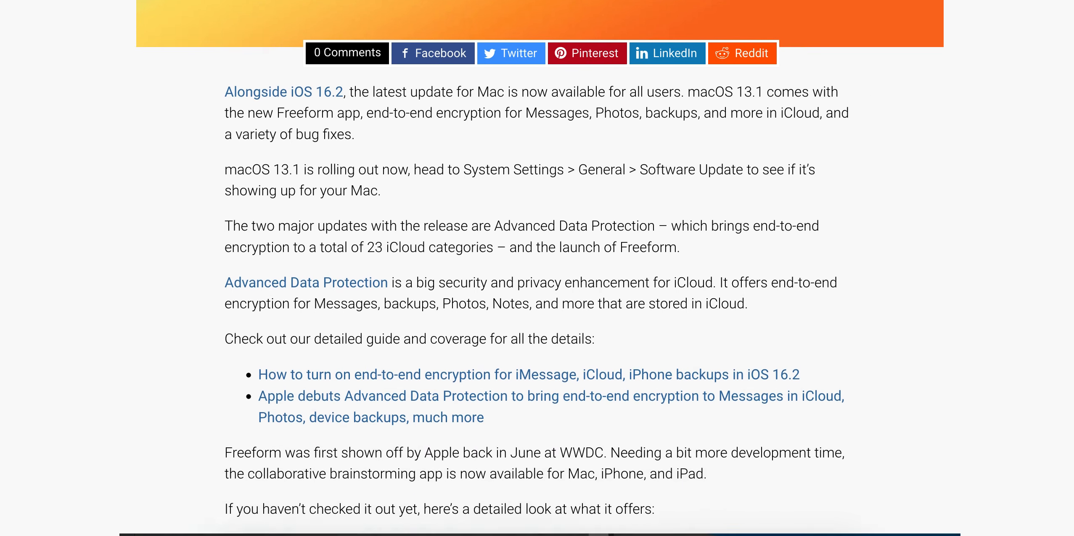
scroll("down", 3)
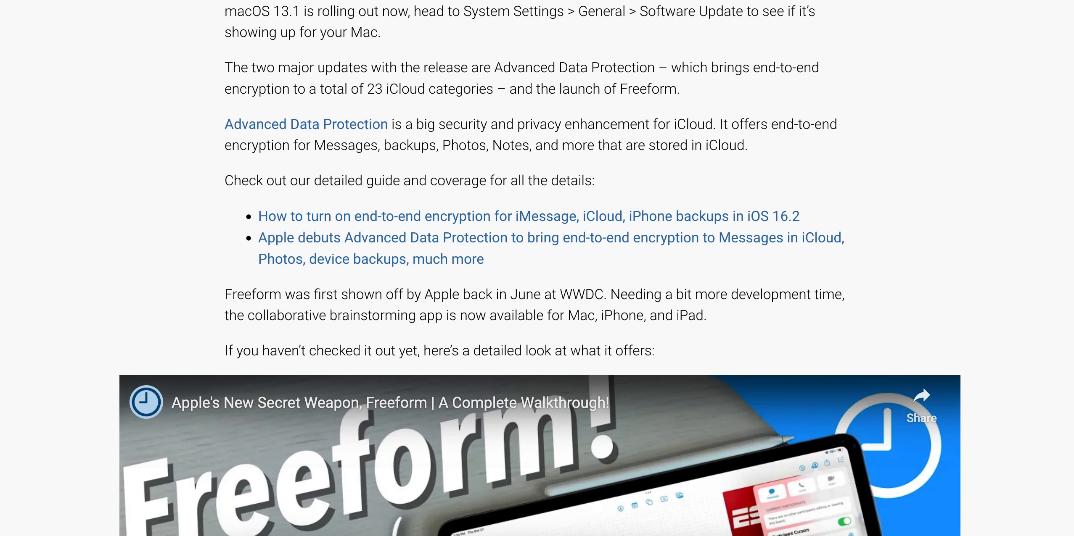
scroll("up", 3)
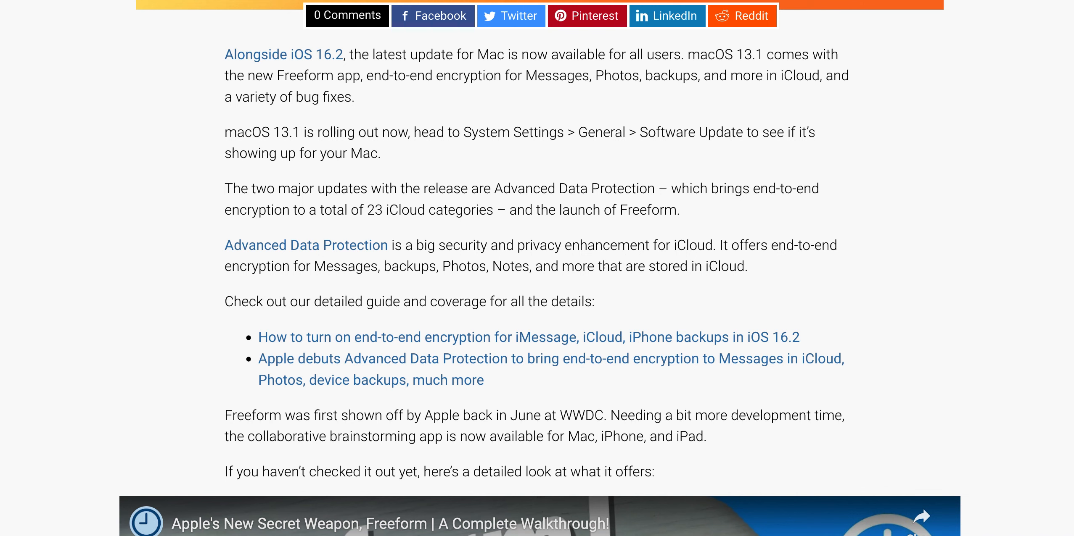
scroll("up", 3)
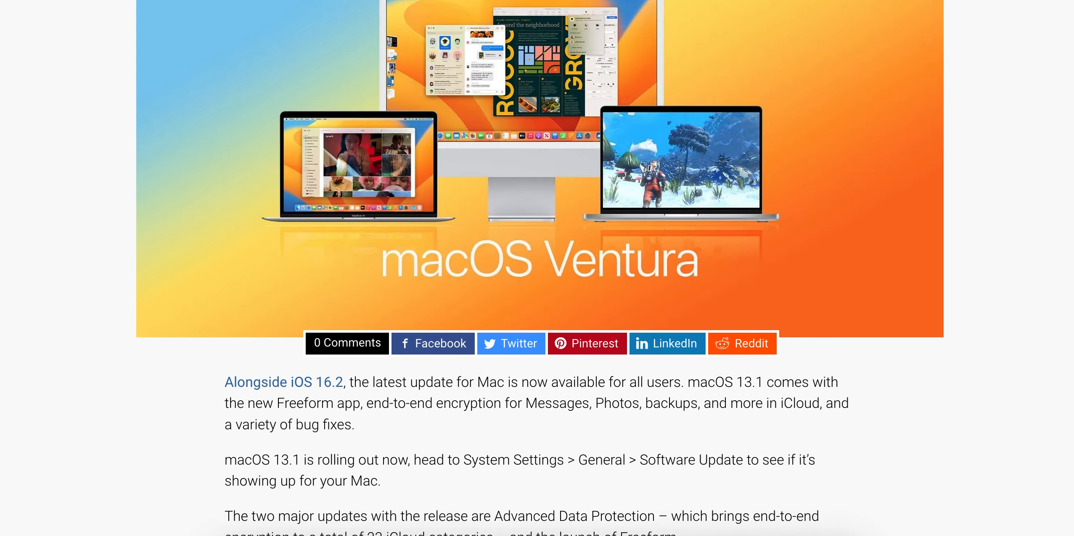
scroll("up", 3)
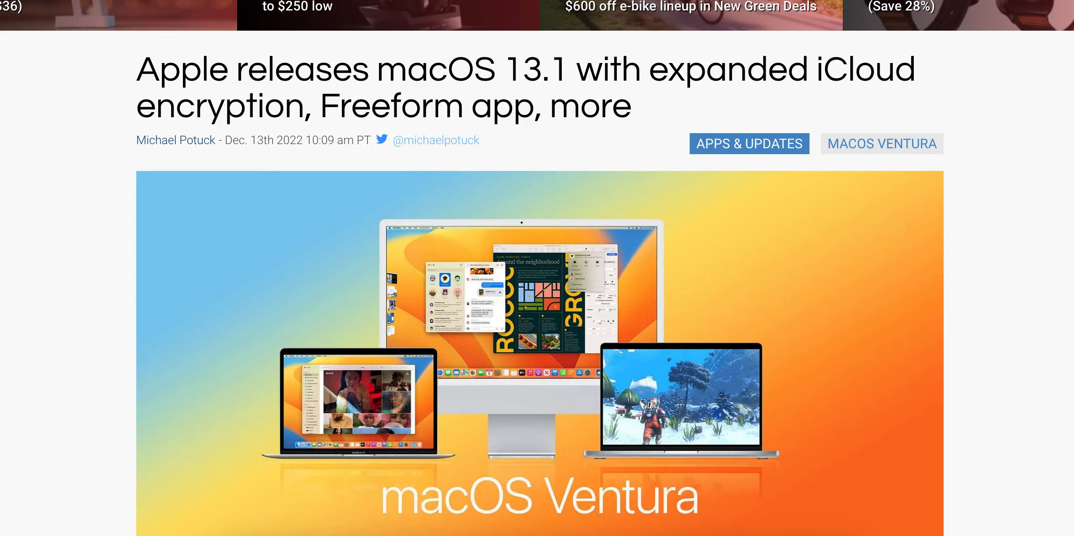
scroll("down", 3)
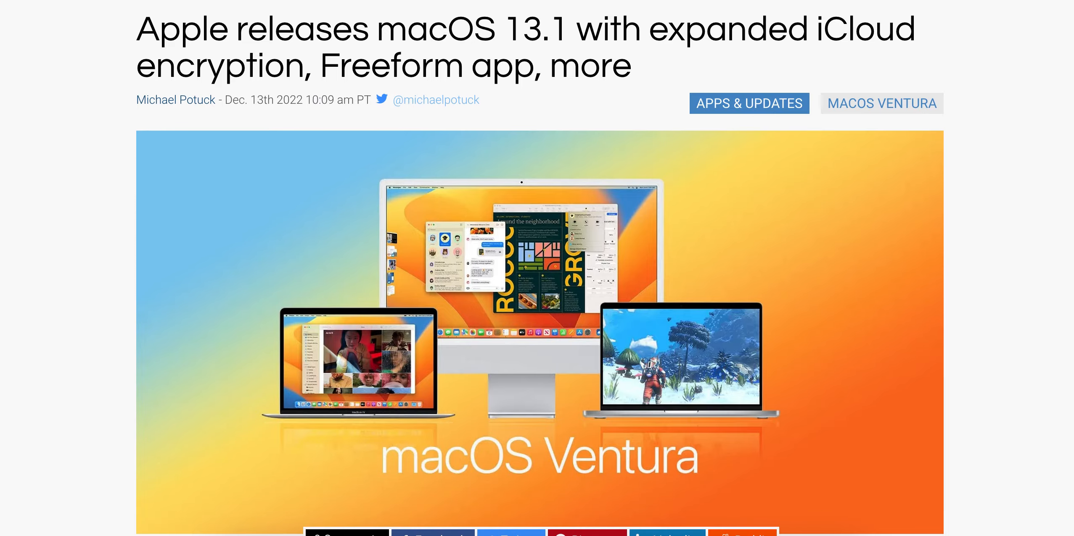